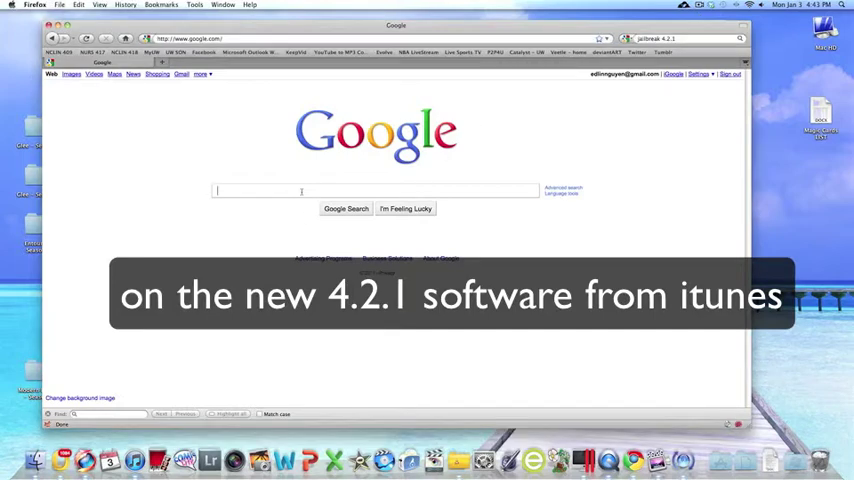
# Search Google for 'jailbreak 4.2.1' using the search suggestion
pyautogui.write('jail')
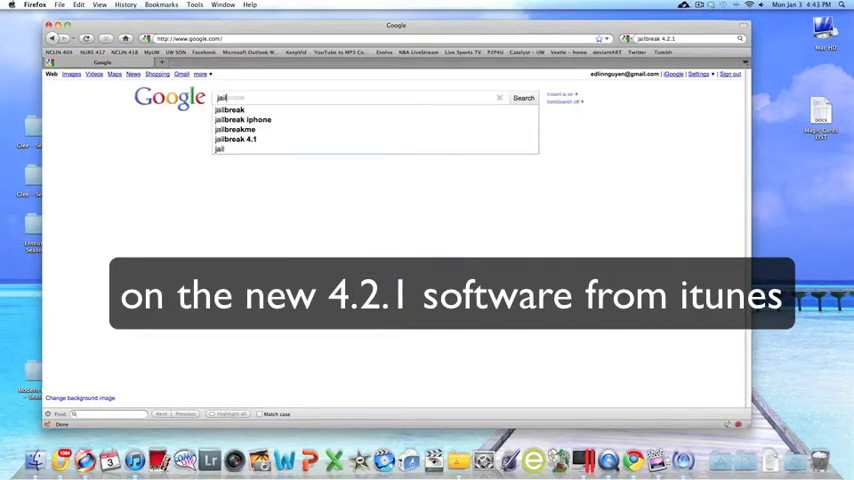
pyautogui.click(523, 98)
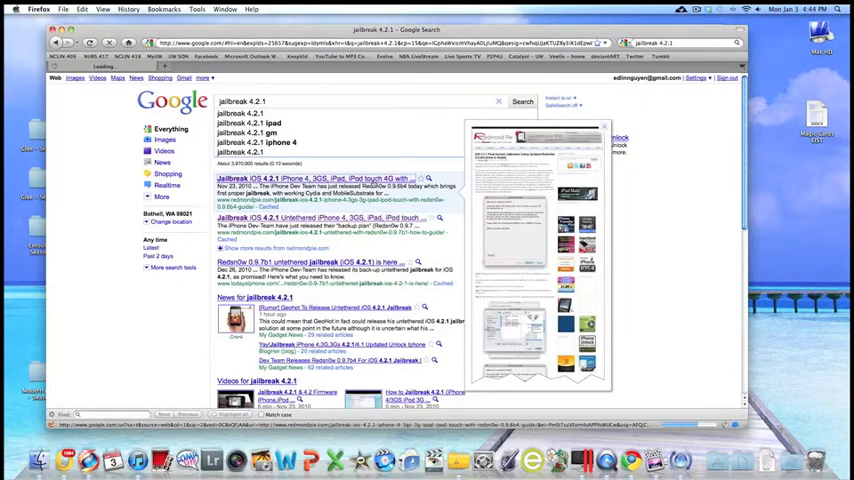
# Open the Redmond Pie redsn0w guide and follow its iOS 4.2.1 firmware download link
pyautogui.click(315, 178)
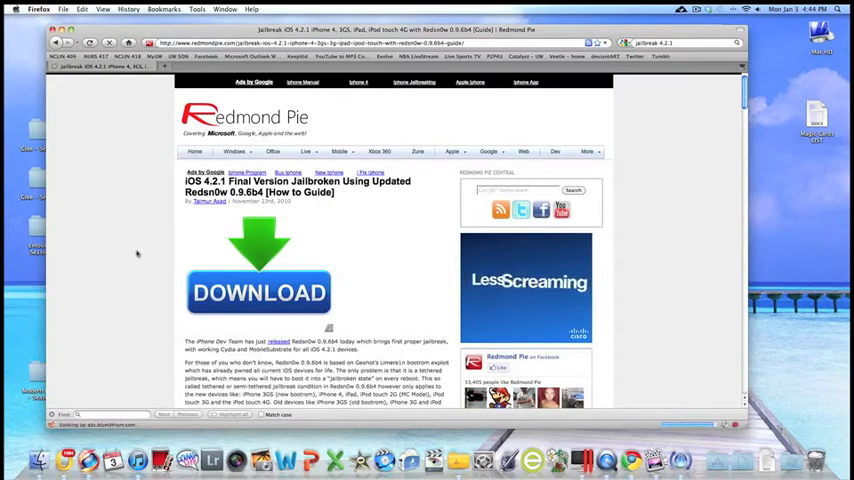
pyautogui.scroll(-3)
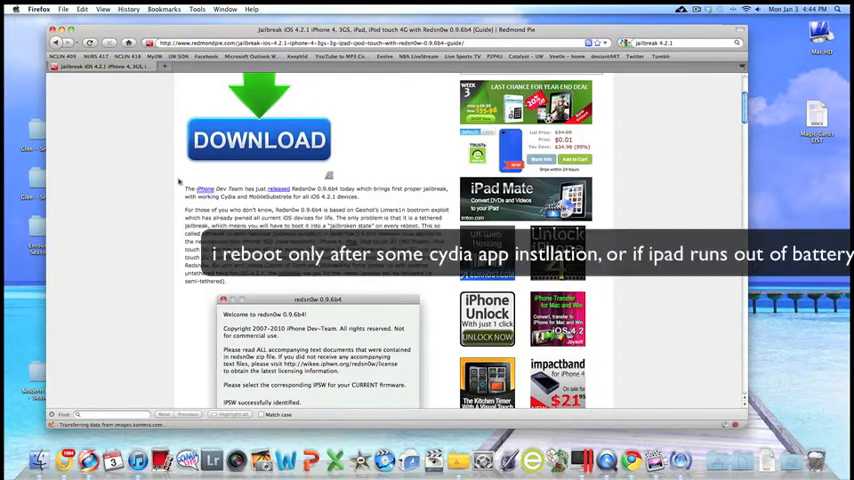
pyautogui.scroll(-3)
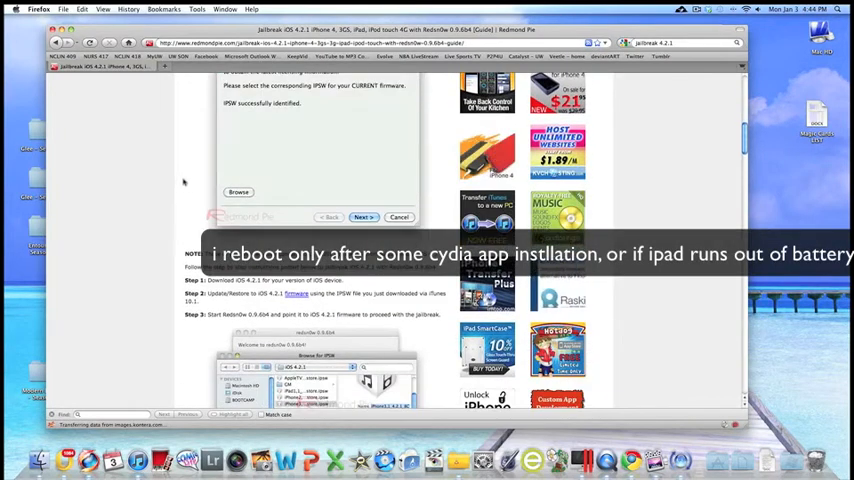
pyautogui.scroll(-3)
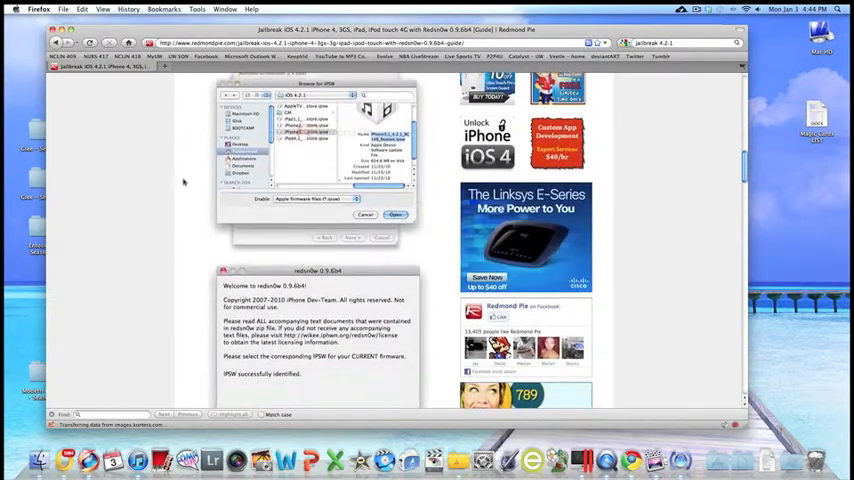
pyautogui.click(396, 214)
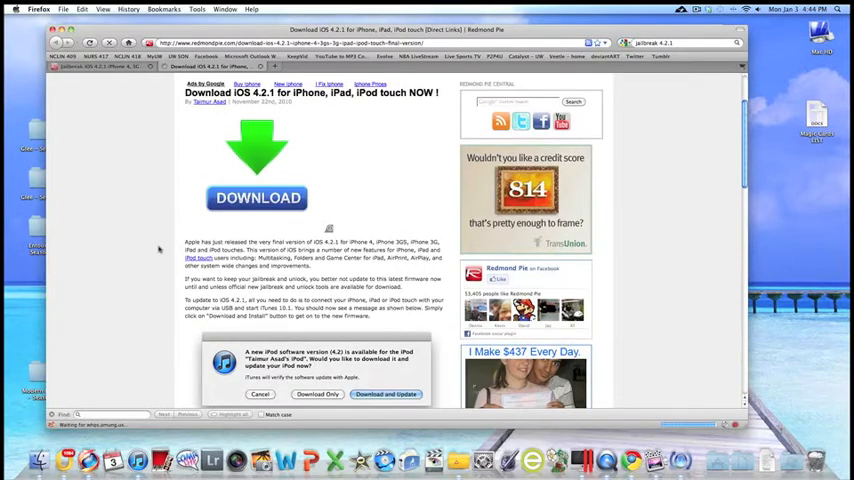
# Scroll the Download iOS 4.2.1 page down to the Direct Download Links list
pyautogui.scroll(-3)
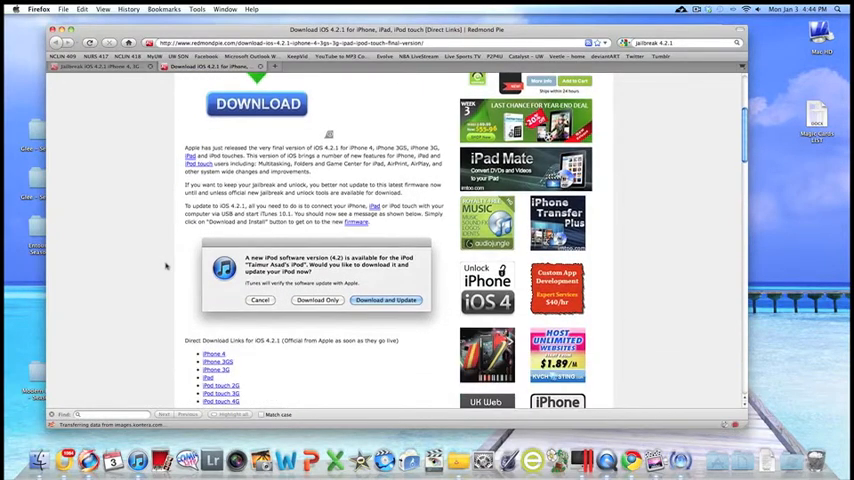
pyautogui.scroll(-3)
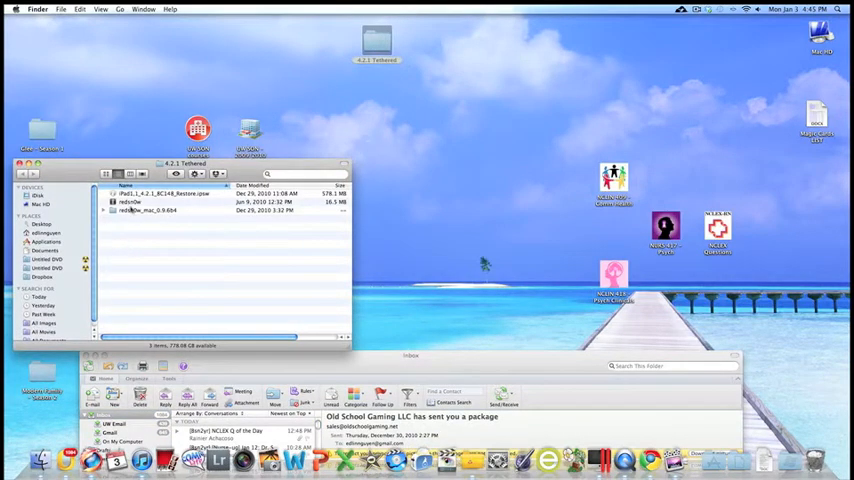
# Launch the redsn0w app from the '4.2.1 Tethered' folder
pyautogui.click(135, 202)
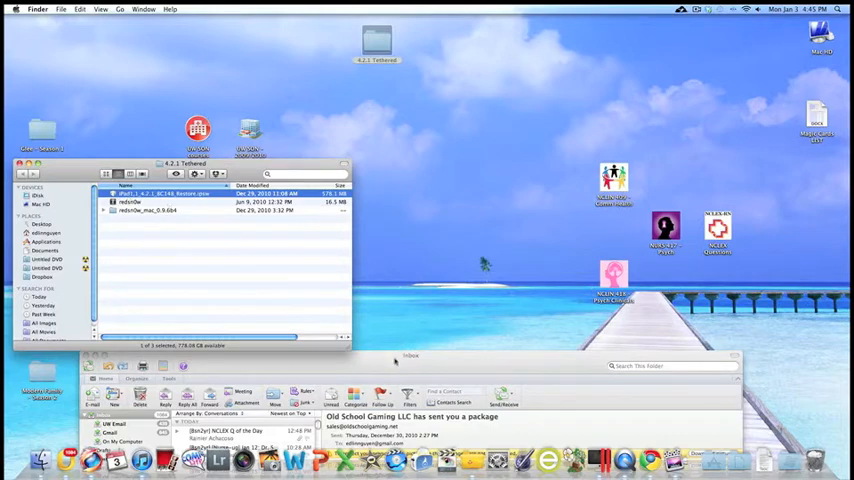
pyautogui.moveTo(297, 232)
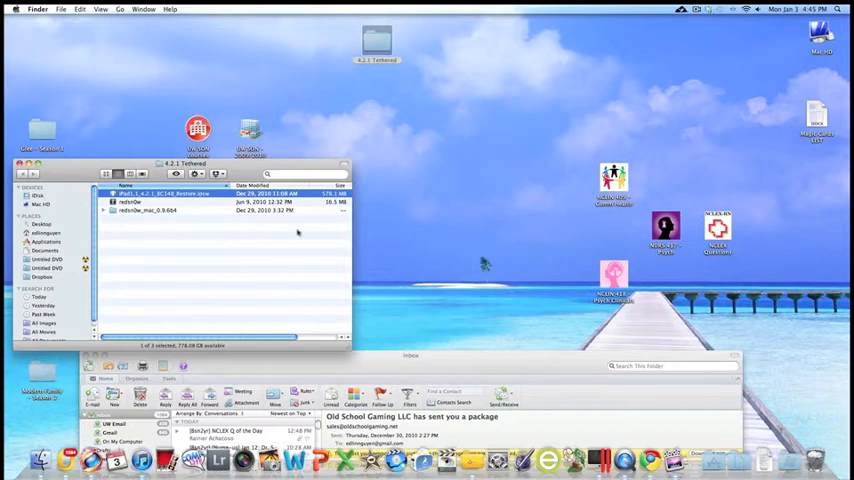
pyautogui.click(130, 201)
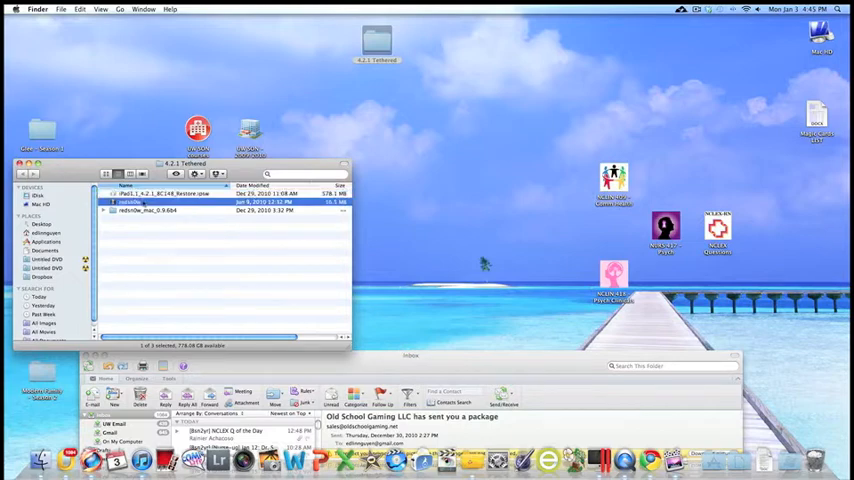
pyautogui.doubleClick(130, 201)
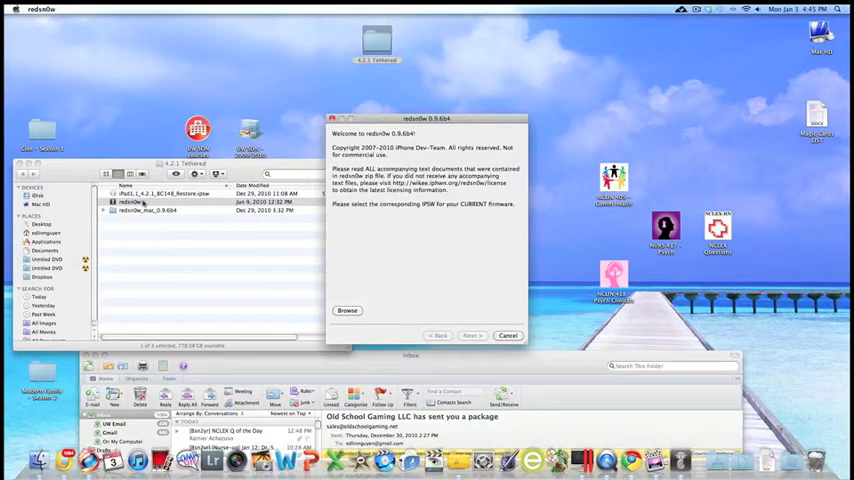
# Load iPad1,1_4.2.1_8C148_Restore.ipsw into redsn0w and begin preparing jailbreak data
pyautogui.click(347, 310)
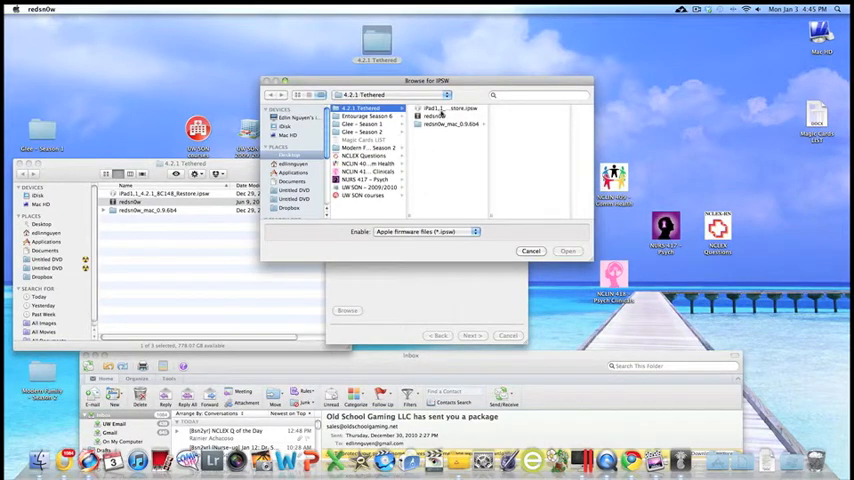
pyautogui.click(450, 108)
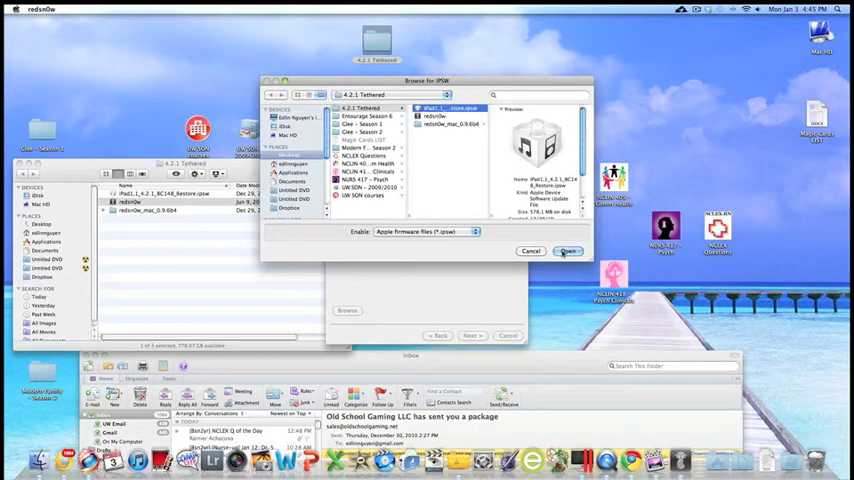
pyautogui.click(568, 251)
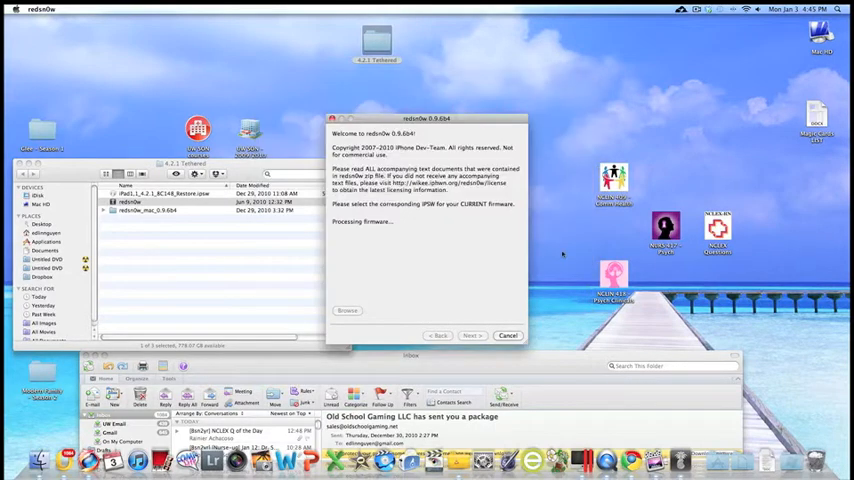
pyautogui.moveTo(517, 265)
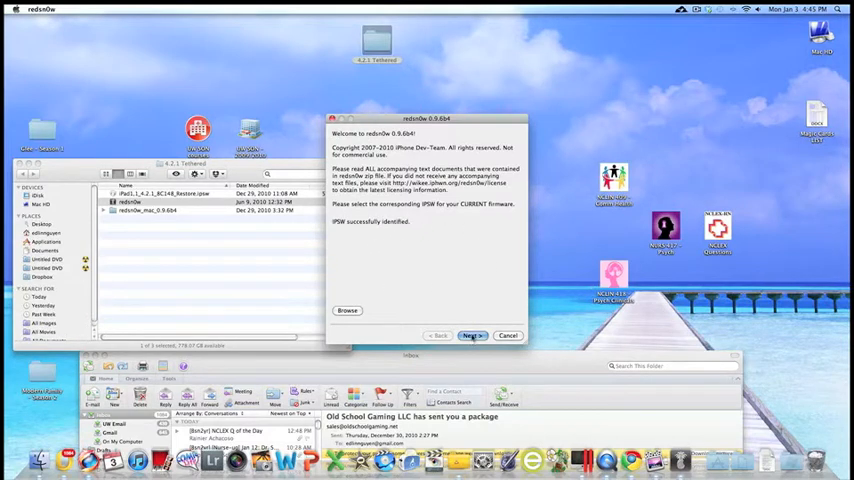
pyautogui.click(472, 335)
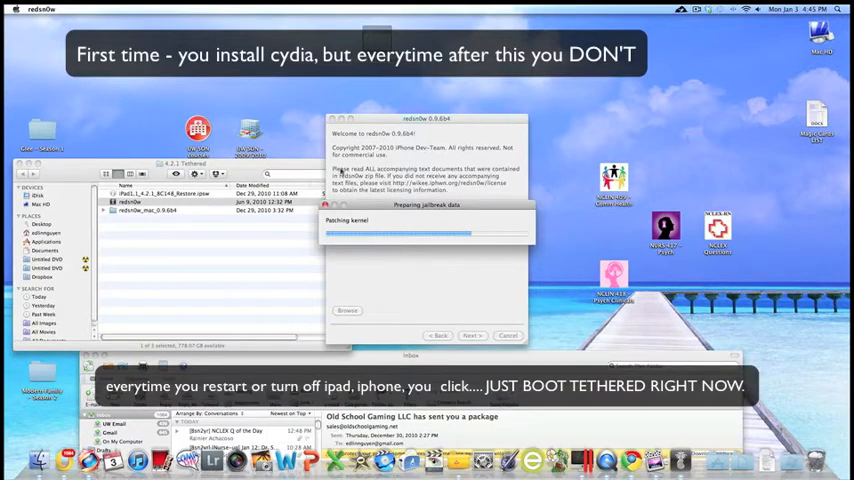
# Continue to the options page and tick Install Cydia
pyautogui.click(471, 335)
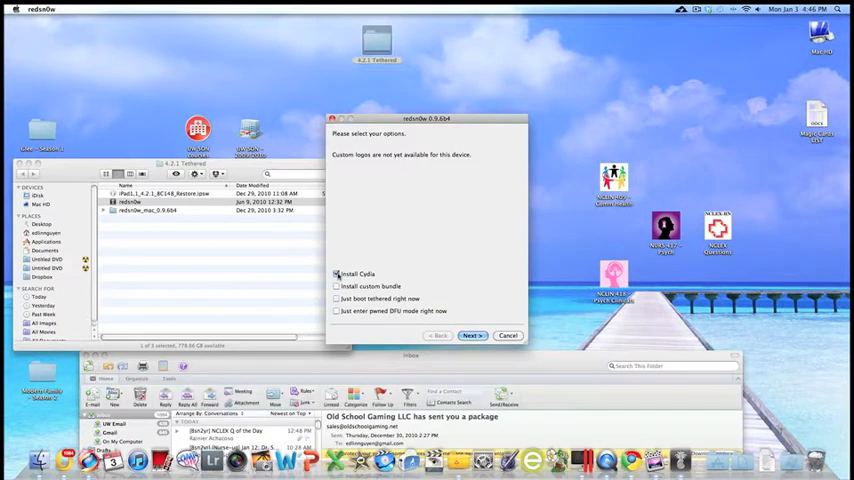
pyautogui.click(336, 273)
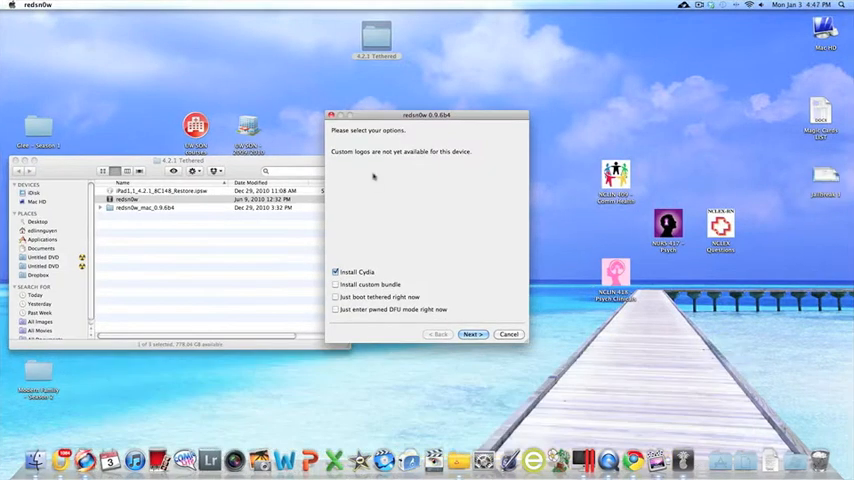
pyautogui.moveTo(372, 168)
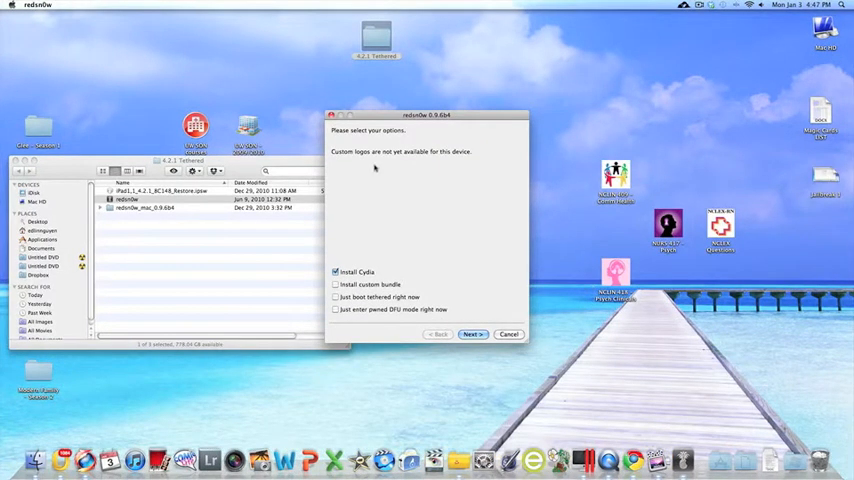
pyautogui.moveTo(480, 317)
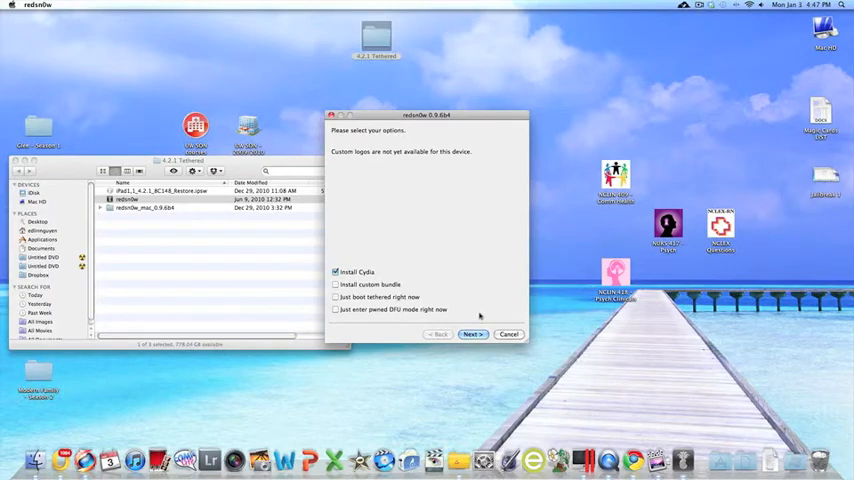
# Confirm the options and the iPad being off and plugged in to reach DFU instructions
pyautogui.click(472, 334)
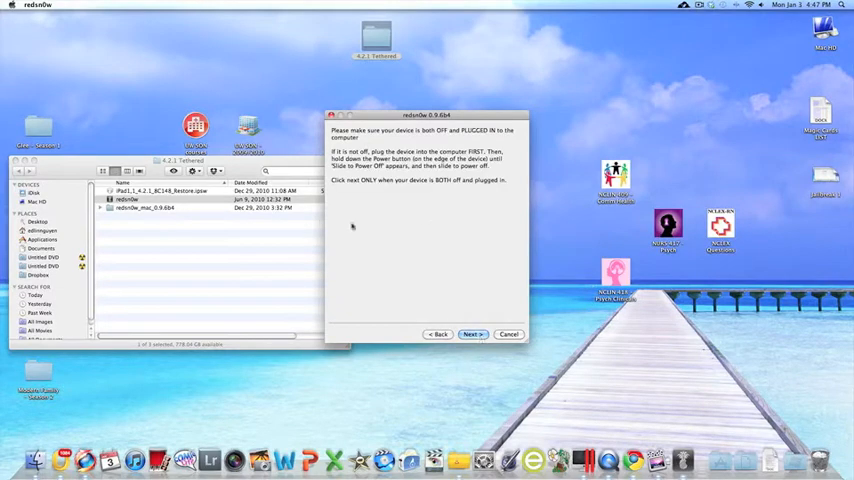
pyautogui.moveTo(440, 142)
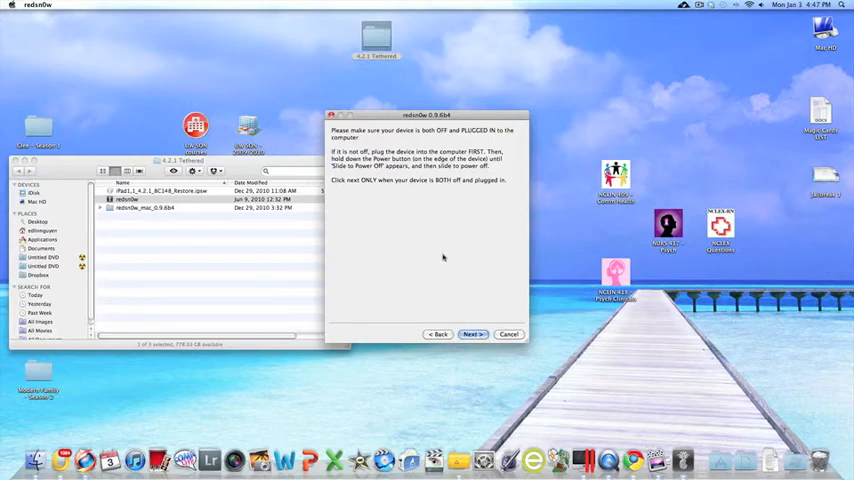
pyautogui.moveTo(449, 209)
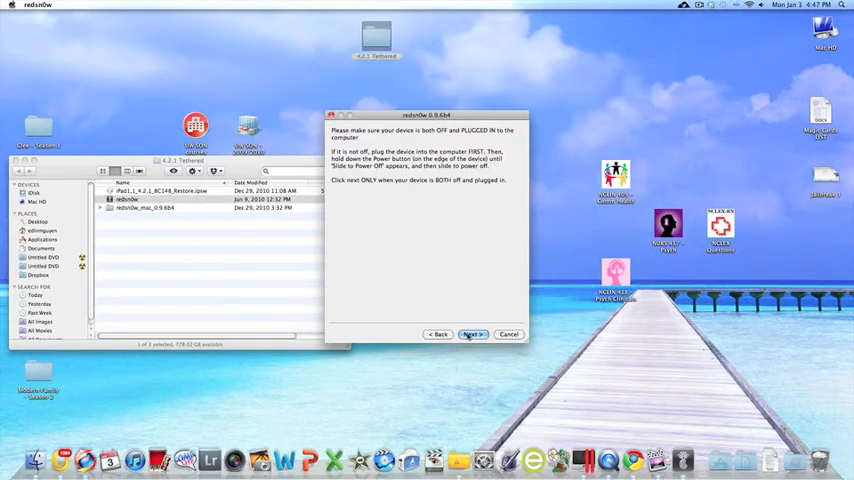
pyautogui.click(473, 334)
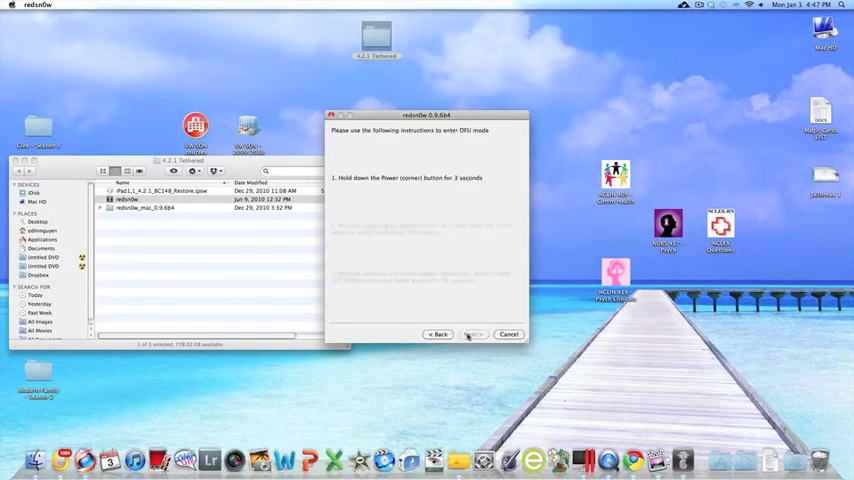